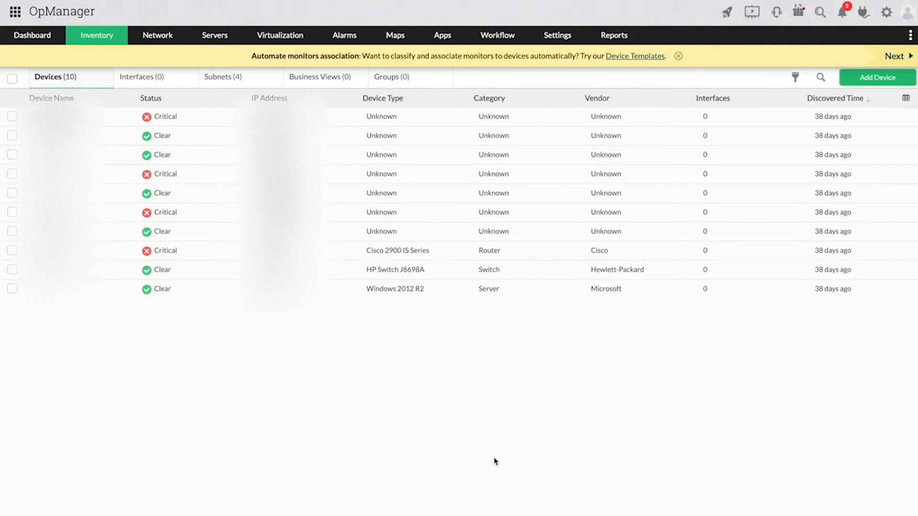
Navigate to the System Settings page under General Settings
click(556, 35)
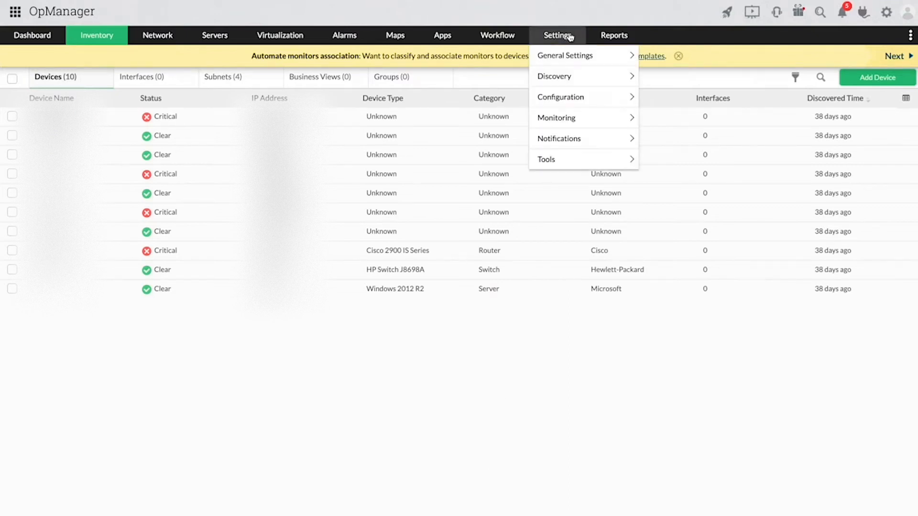
mouse_move(565, 56)
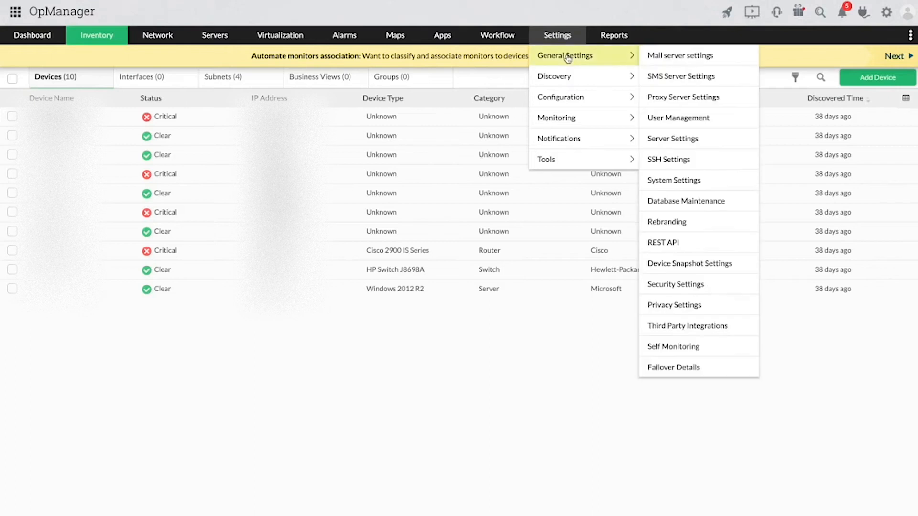
mouse_move(672, 123)
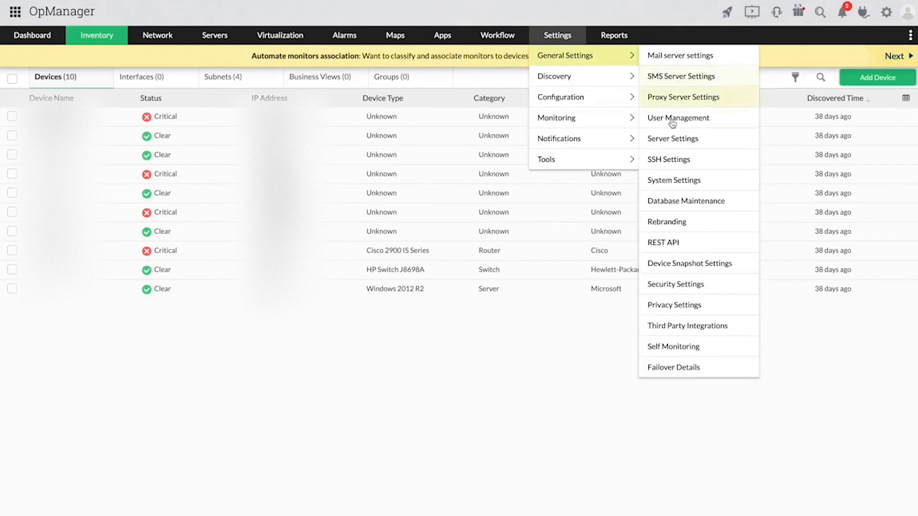
click(673, 179)
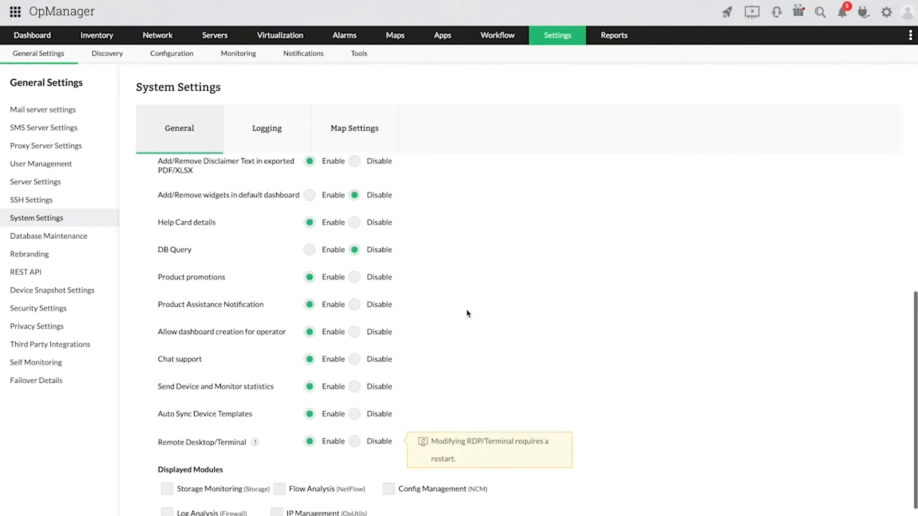
Enable the Config Management (NCM) module under Displayed Modules and save the settings
scroll(down, 3)
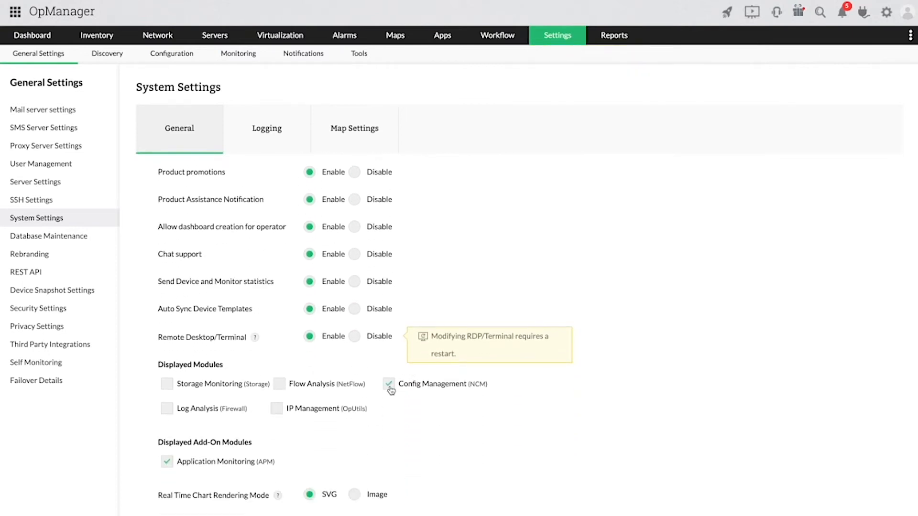
scroll(down, 3)
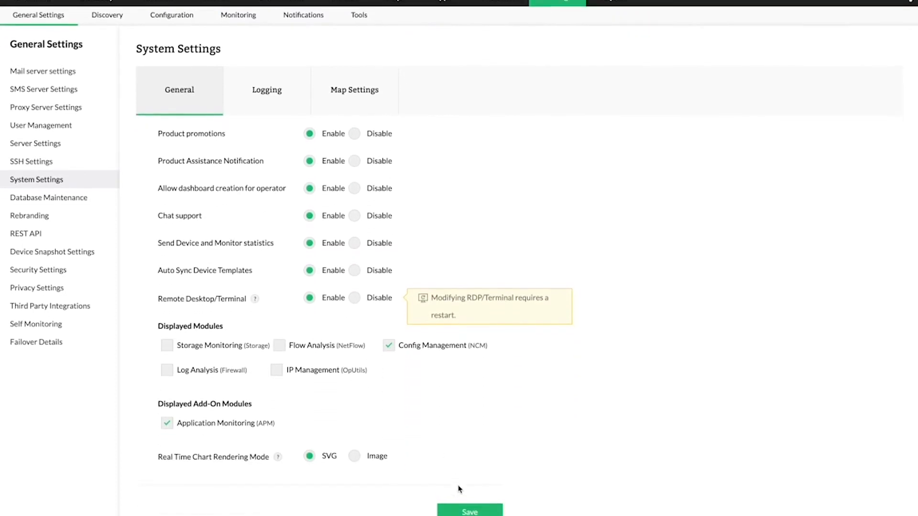
click(470, 510)
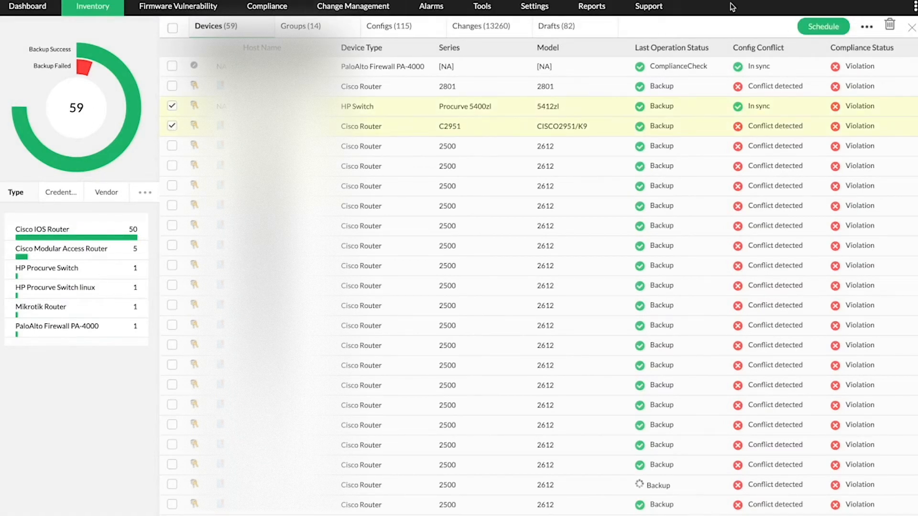
Run a config backup on the HP Switch and Cisco C2951, then view Change Management notifications
click(866, 27)
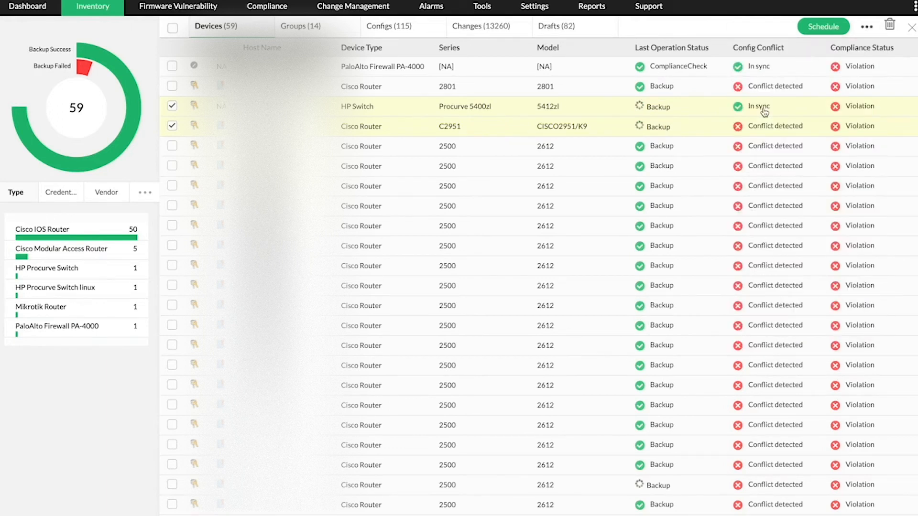
mouse_move(758, 112)
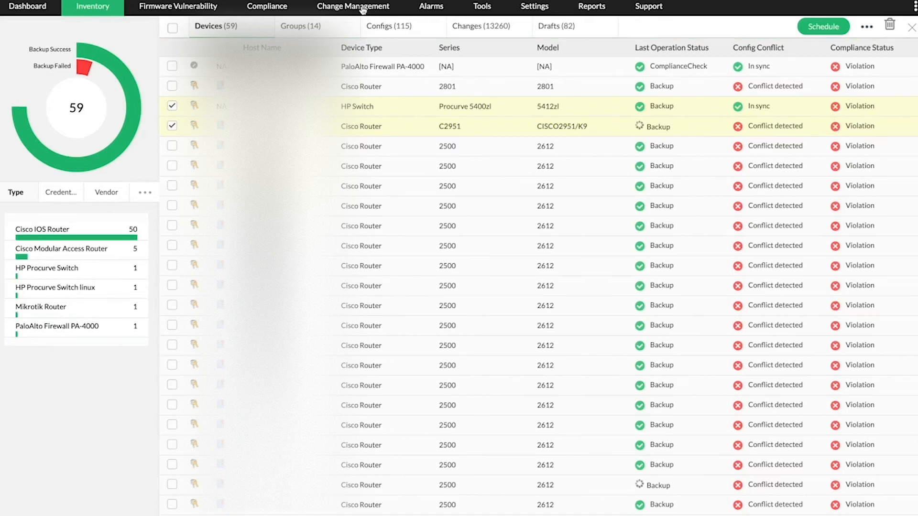
click(353, 7)
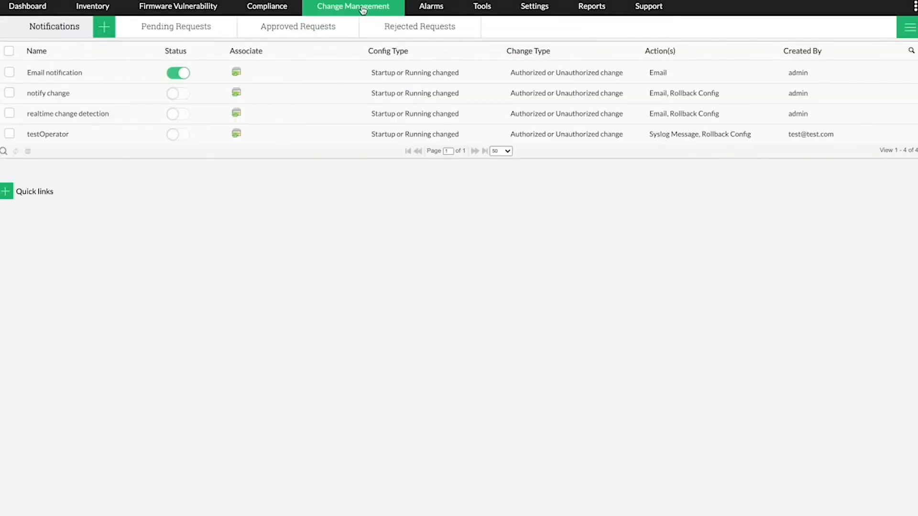
Review the Email notification rule's email actions and return to the NCM inventory
click(9, 72)
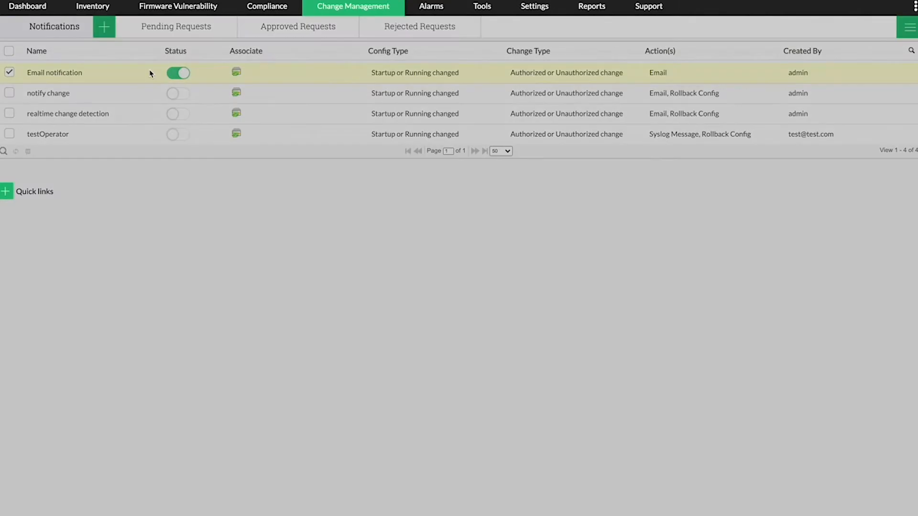
click(55, 72)
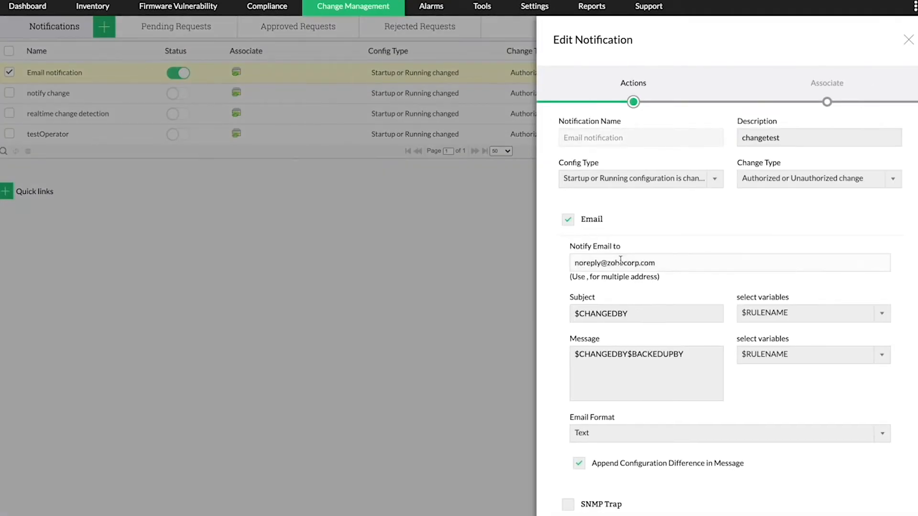
scroll(down, 3)
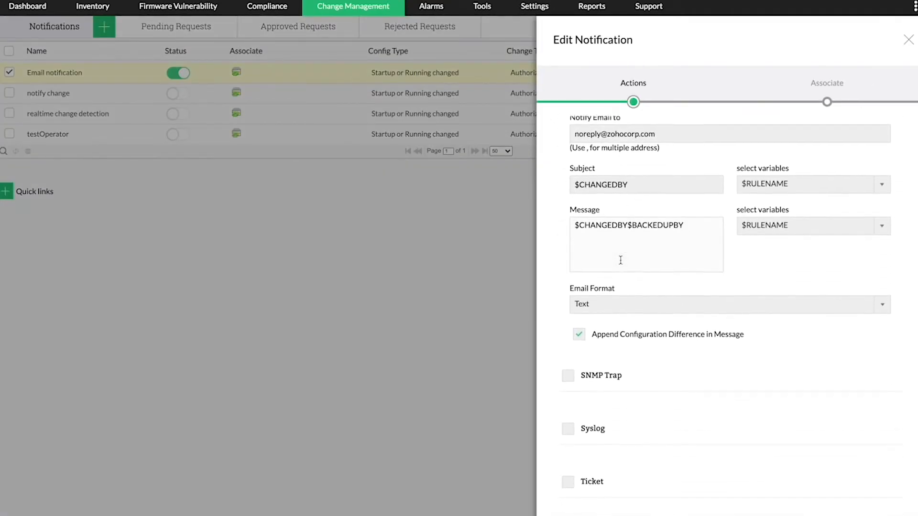
scroll(down, 3)
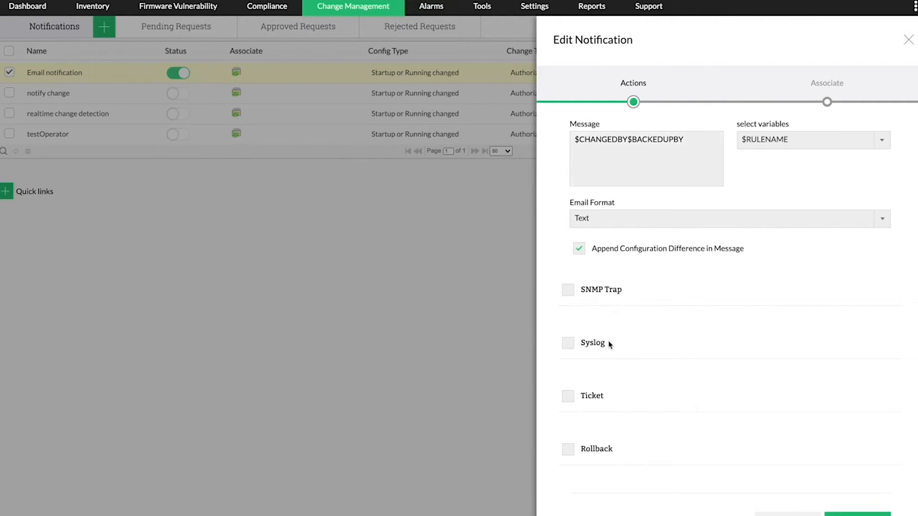
mouse_move(610, 426)
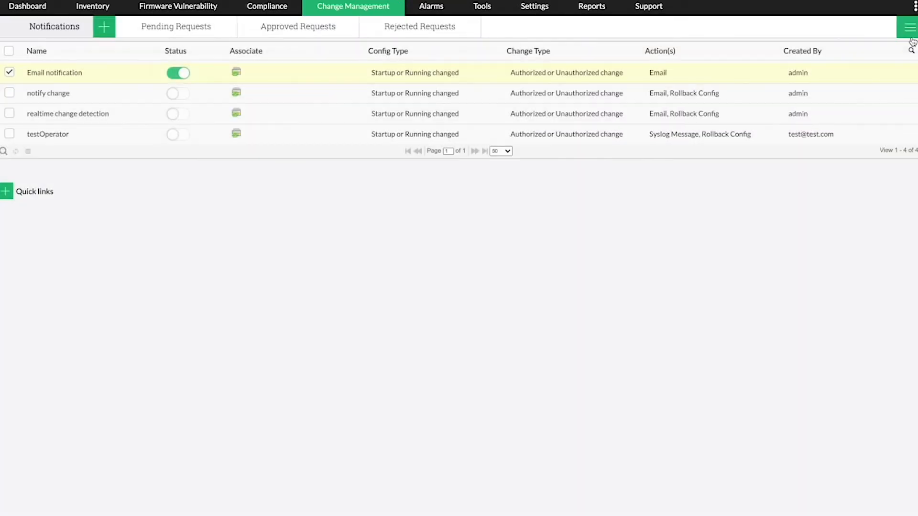
click(93, 6)
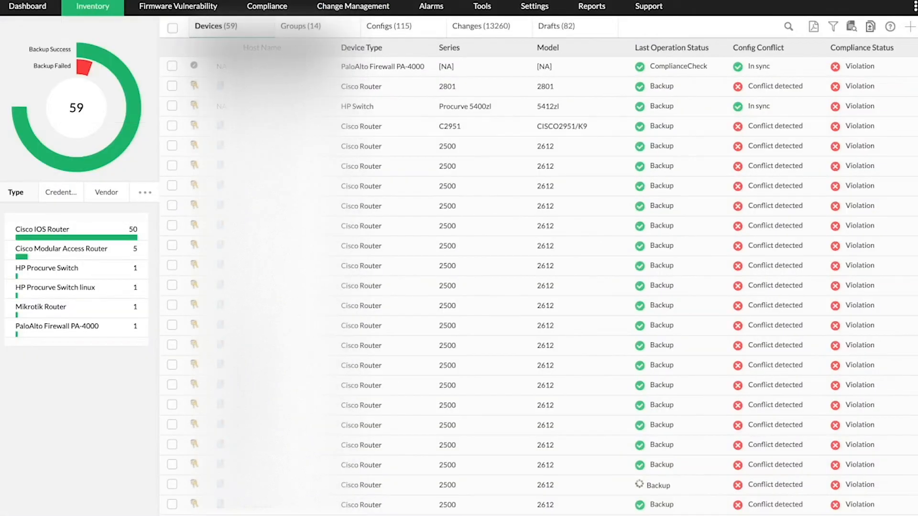
View the Cisco C2951 router's Config Details and Backup Summary from its device page
click(171, 126)
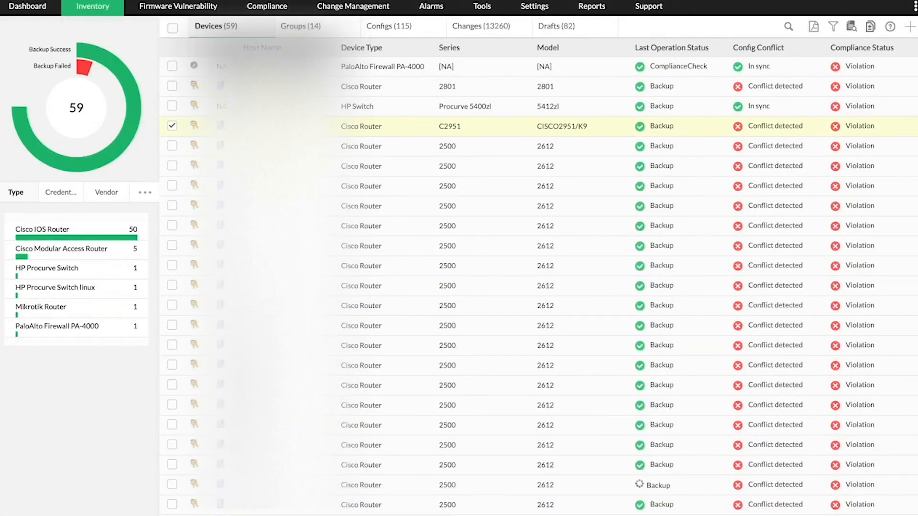
click(360, 126)
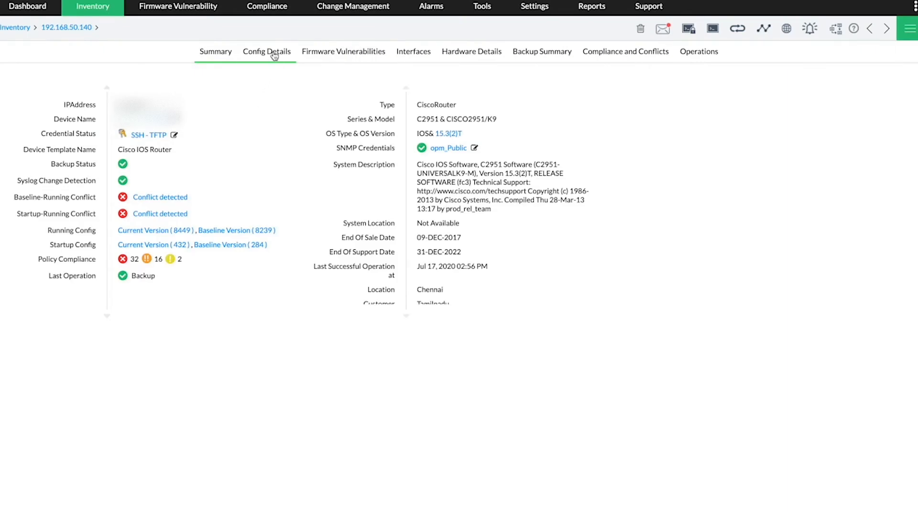
click(267, 52)
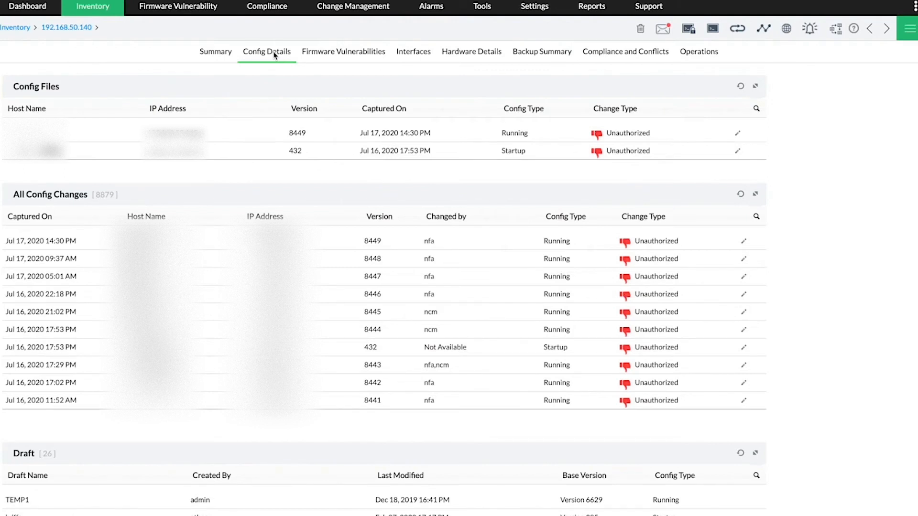
click(541, 51)
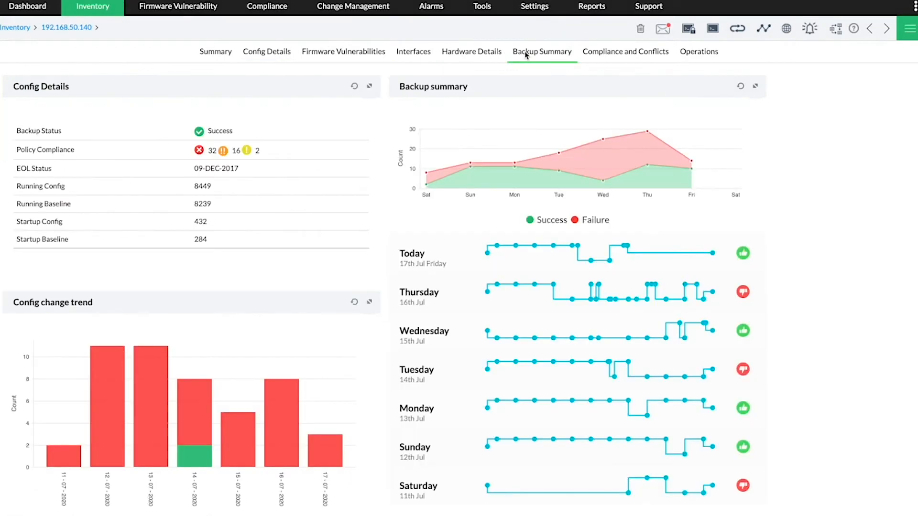
mouse_move(235, 138)
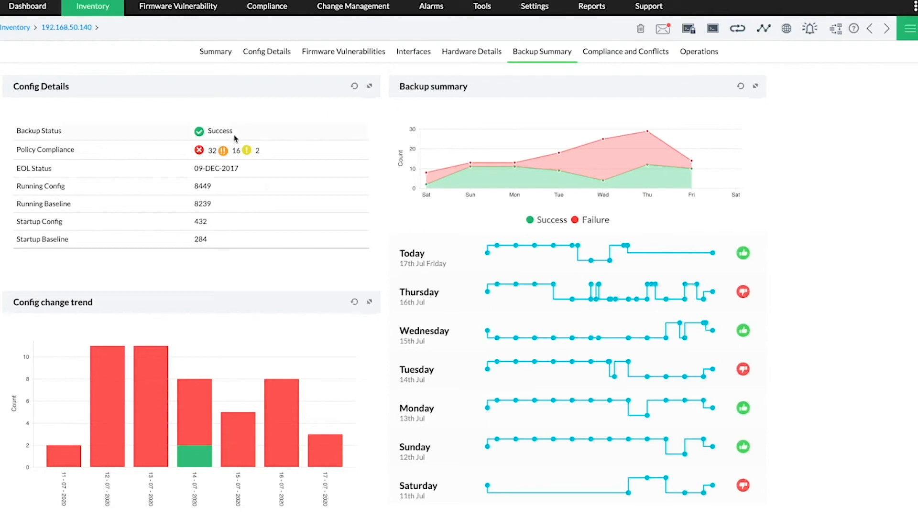
mouse_move(228, 136)
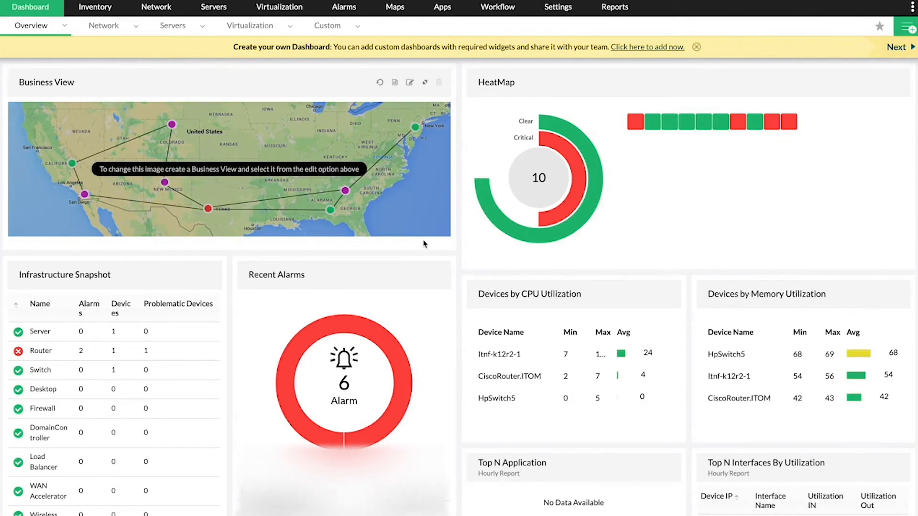
Browse down the OpManager dashboard before returning to the NCM inventory
scroll(down, 3)
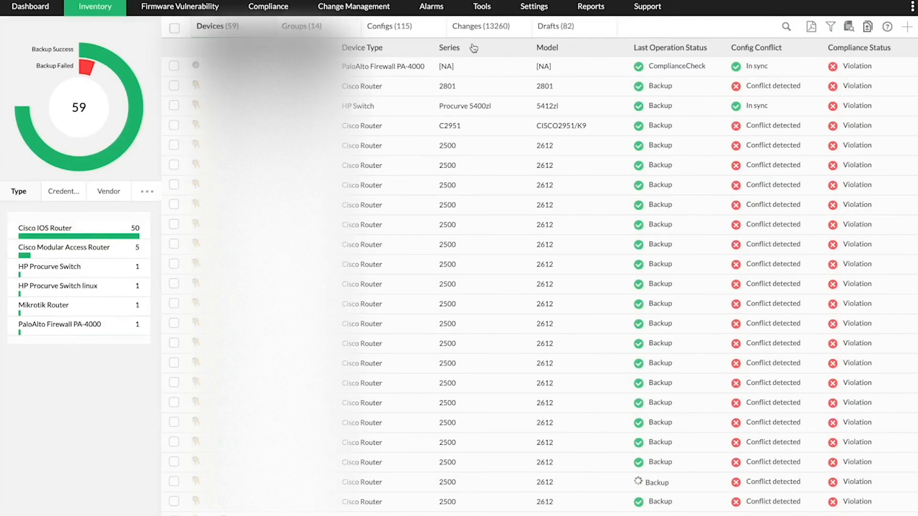
Set the AdminOperCheck user's NCM scope to Select Specific Device and save it
click(533, 7)
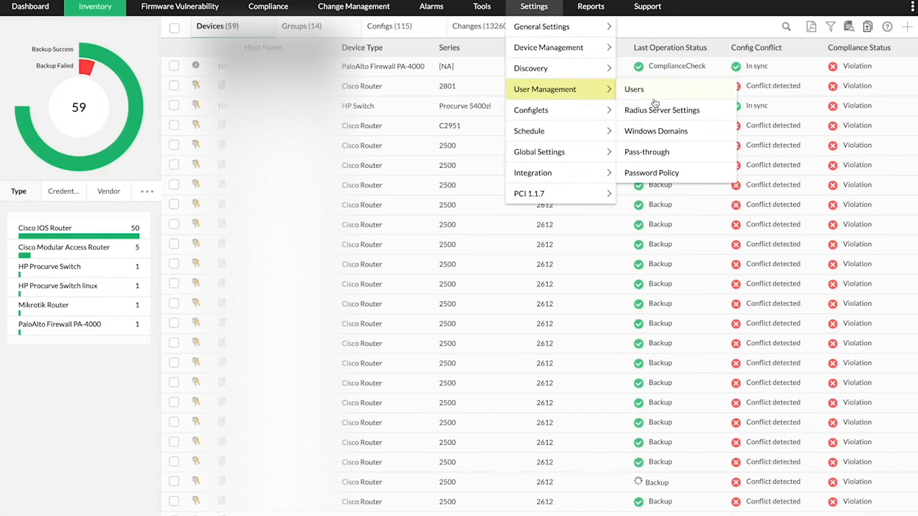
click(634, 89)
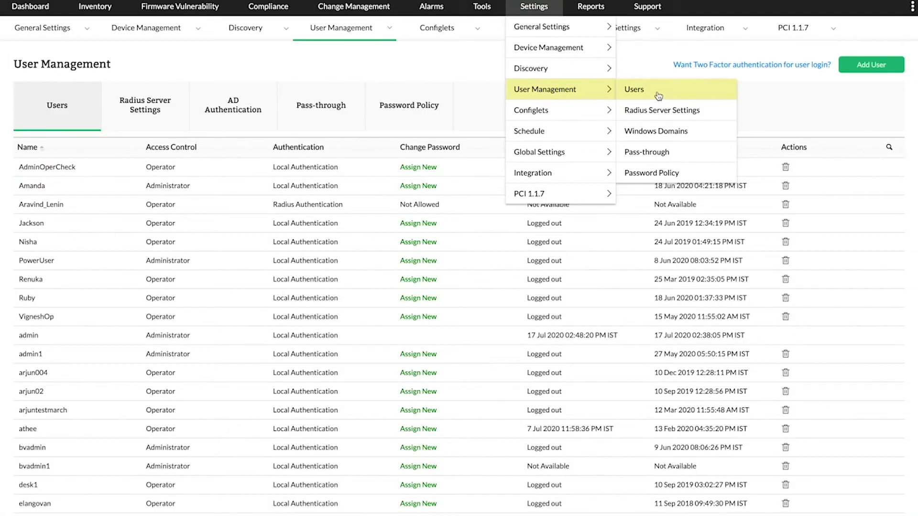
click(633, 89)
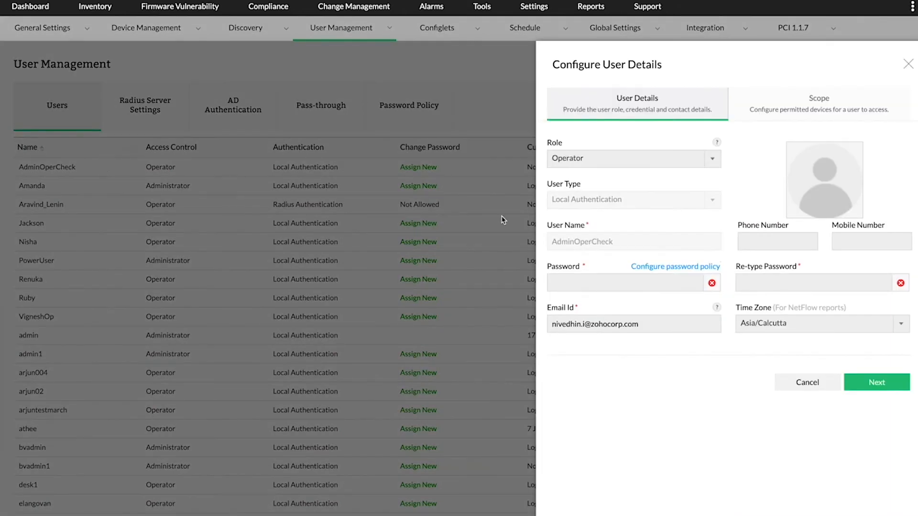
click(877, 383)
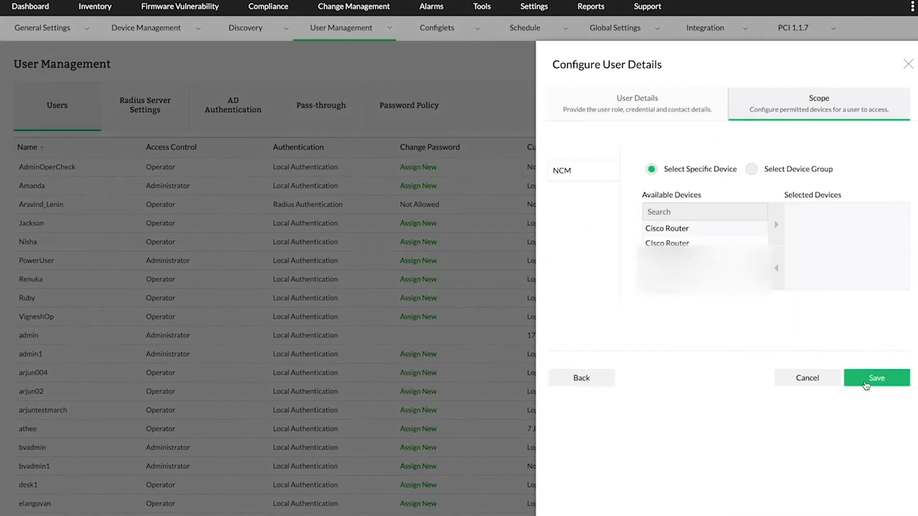
click(751, 169)
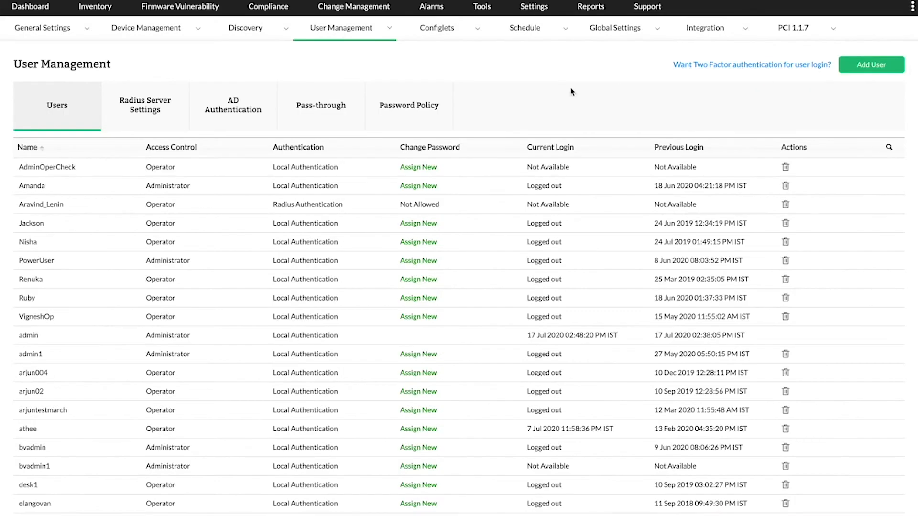
Expand CVE-1999-0293 on Firmware Vulnerabilities to see affected Cisco devices and confirmation states
click(179, 7)
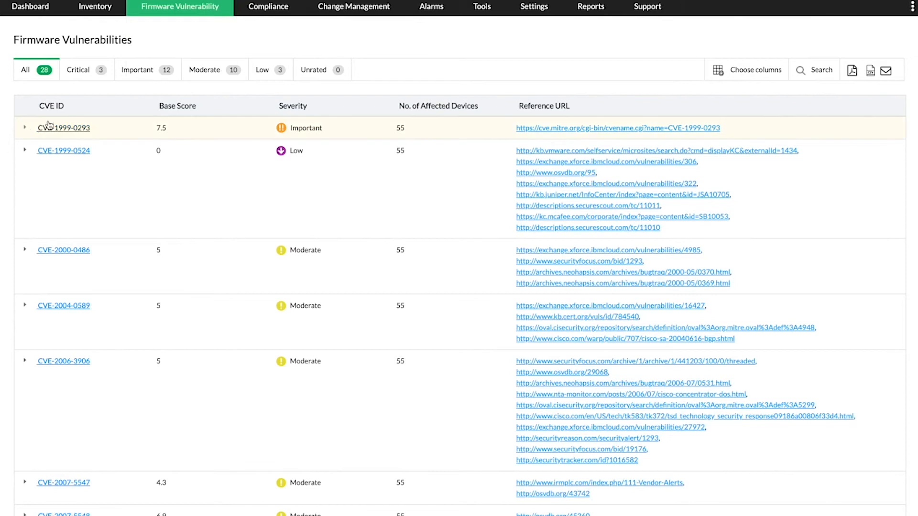
click(25, 127)
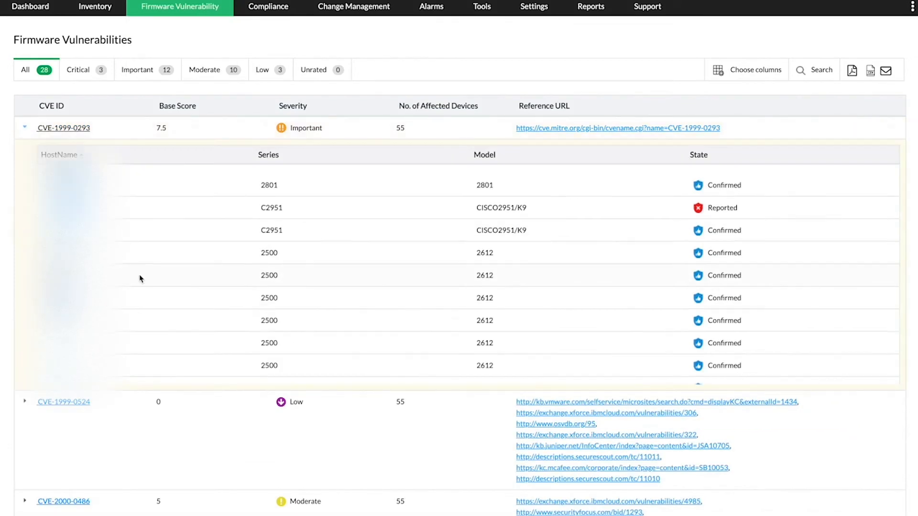
scroll(down, 3)
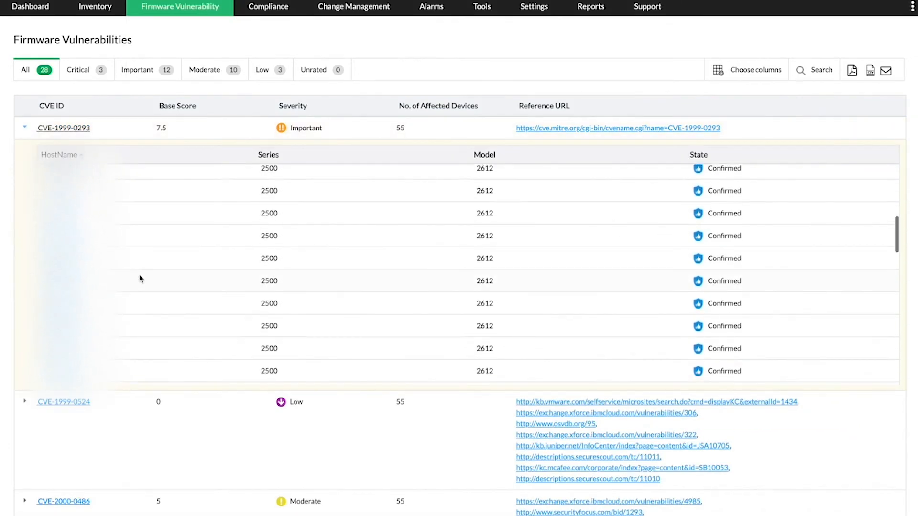
scroll(down, 3)
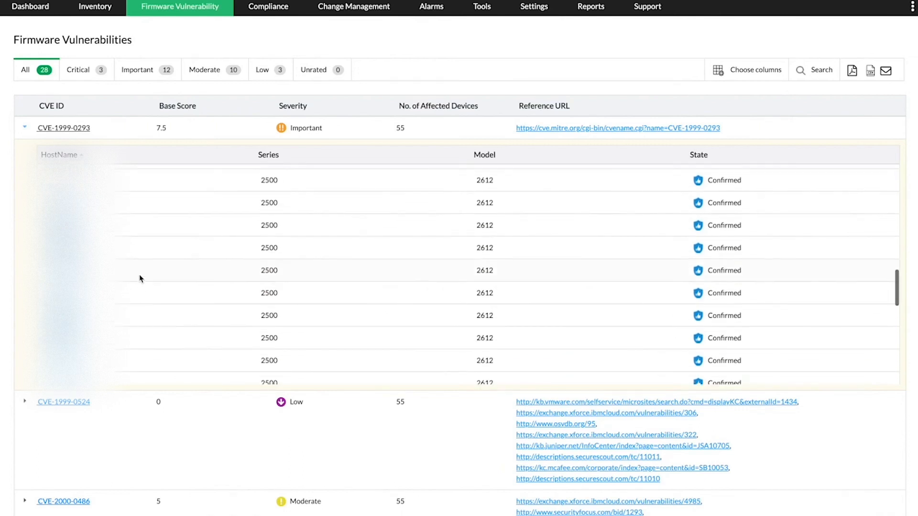
click(534, 7)
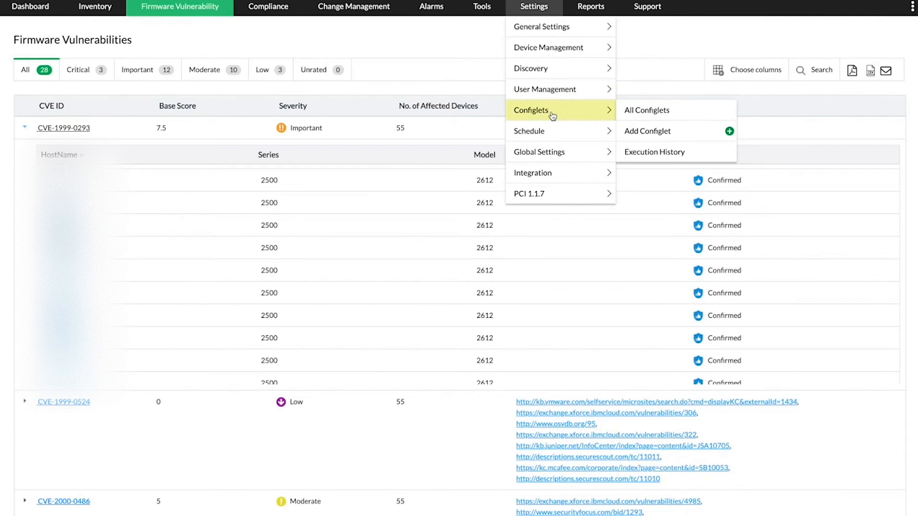
Browse All Configlets, review Avaya_WLAN_8100_FlowExport's commands, then go to Compliance policies
click(646, 110)
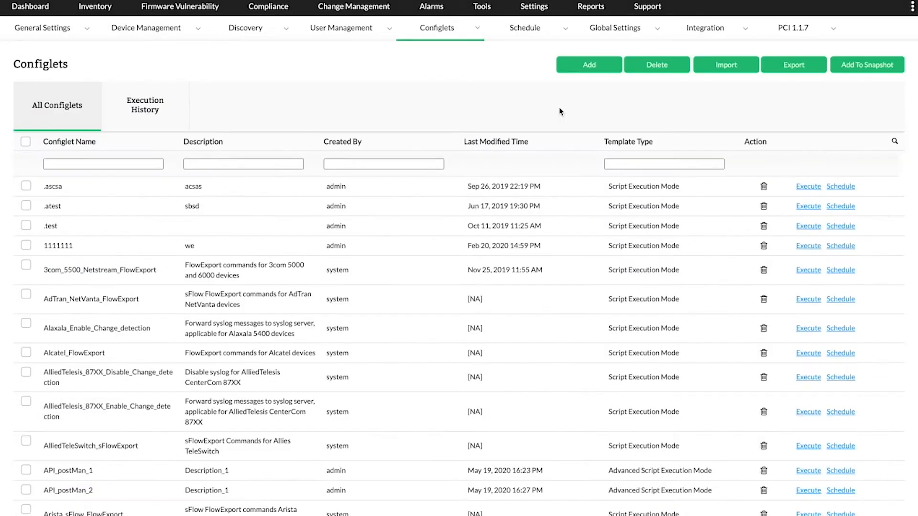
scroll(down, 3)
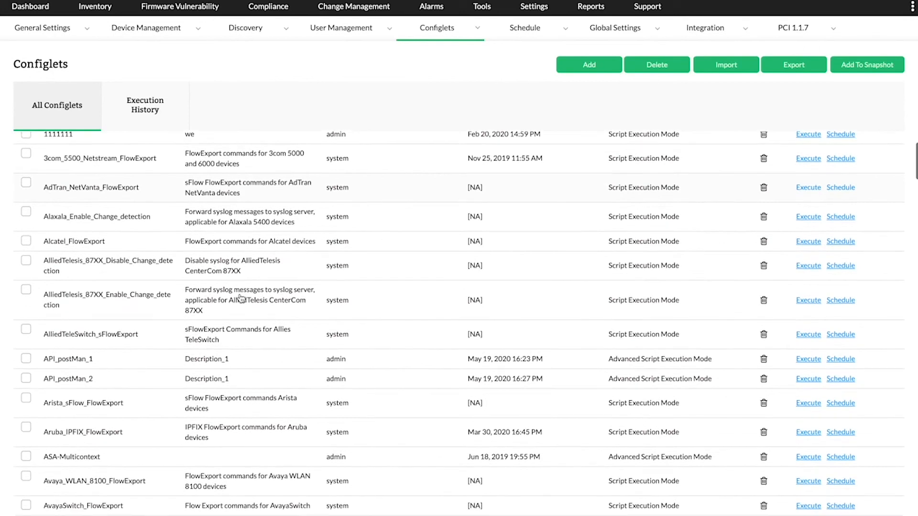
scroll(down, 3)
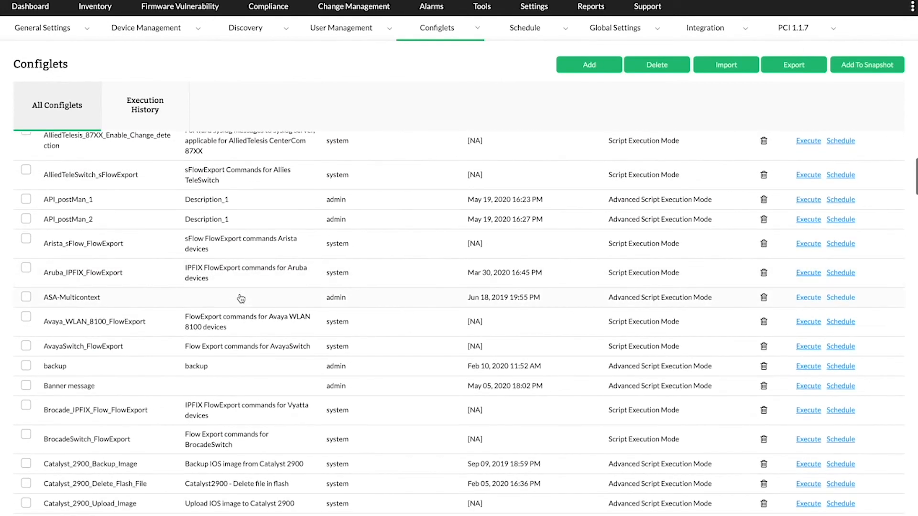
scroll(down, 3)
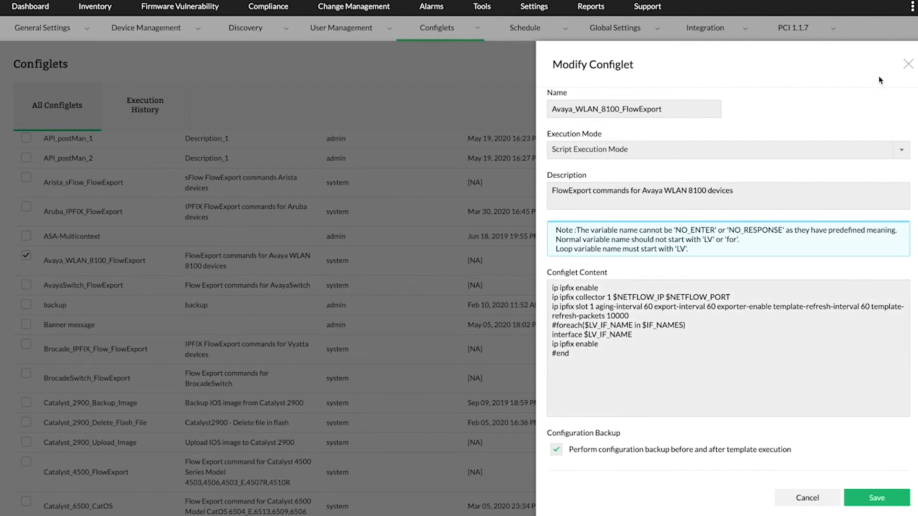
click(908, 64)
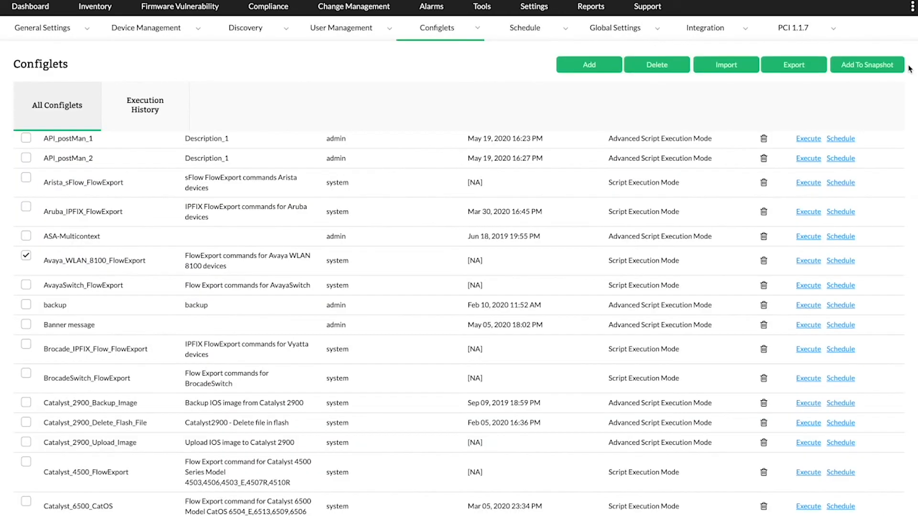
click(268, 6)
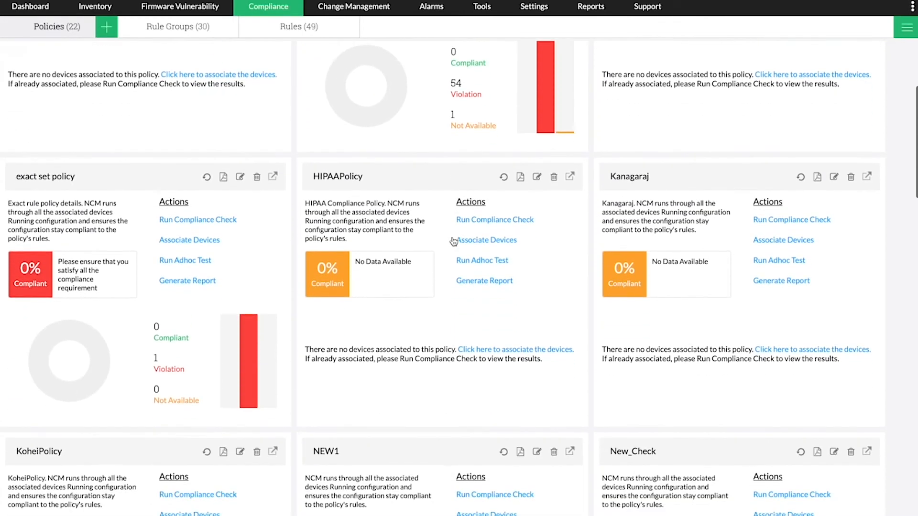
scroll(down, 3)
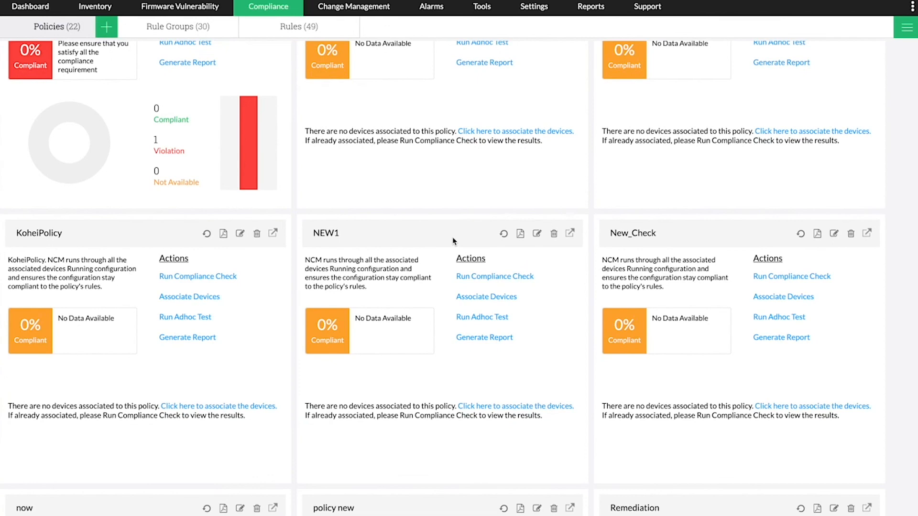
scroll(down, 3)
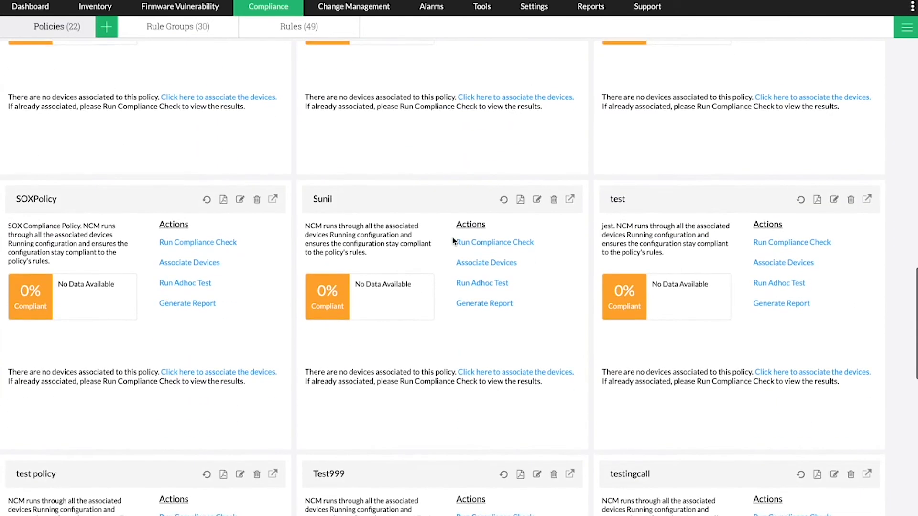
scroll(down, 3)
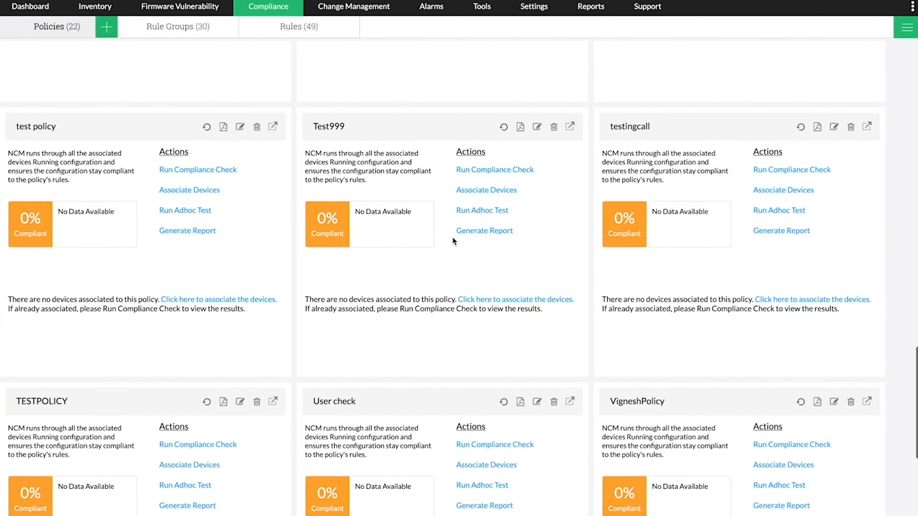
scroll(down, 3)
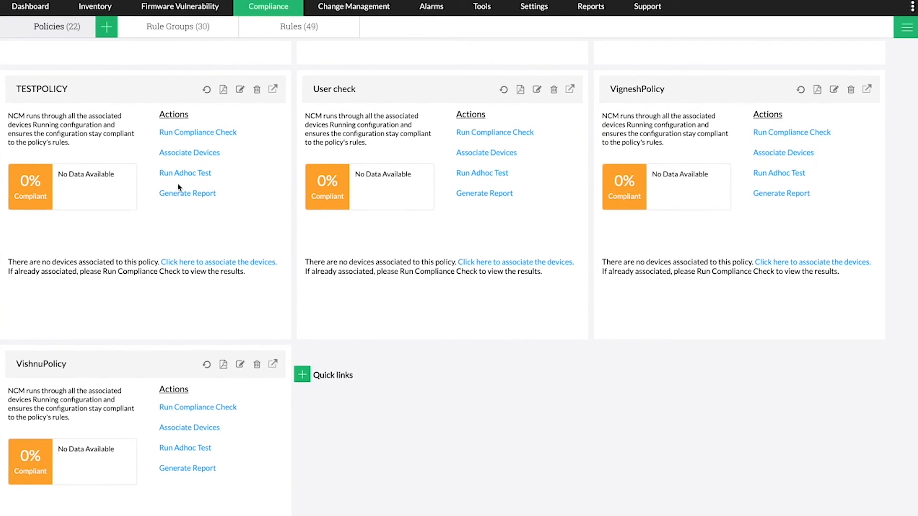
Create compliance policy NCM, description NMC, with adv custom RG and CiscoServicesGroup selected
click(107, 27)
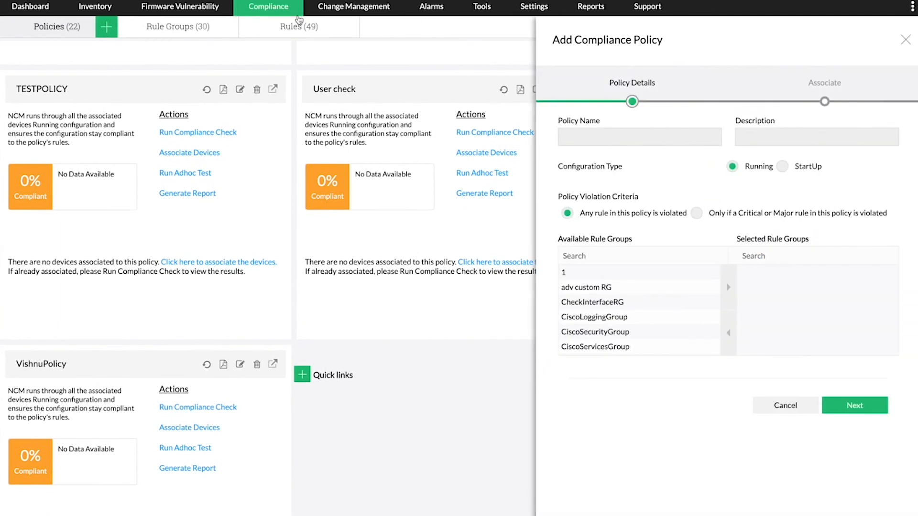
text(NCM)
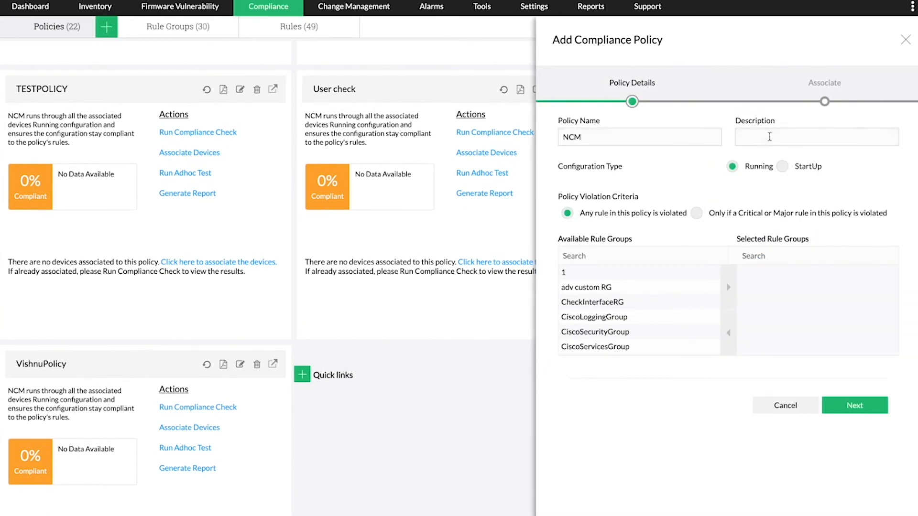
text(NMC)
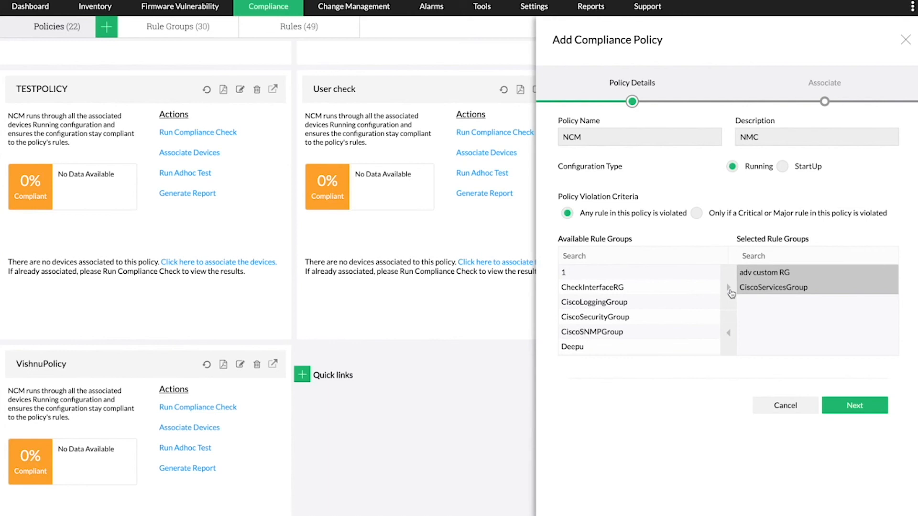
click(853, 406)
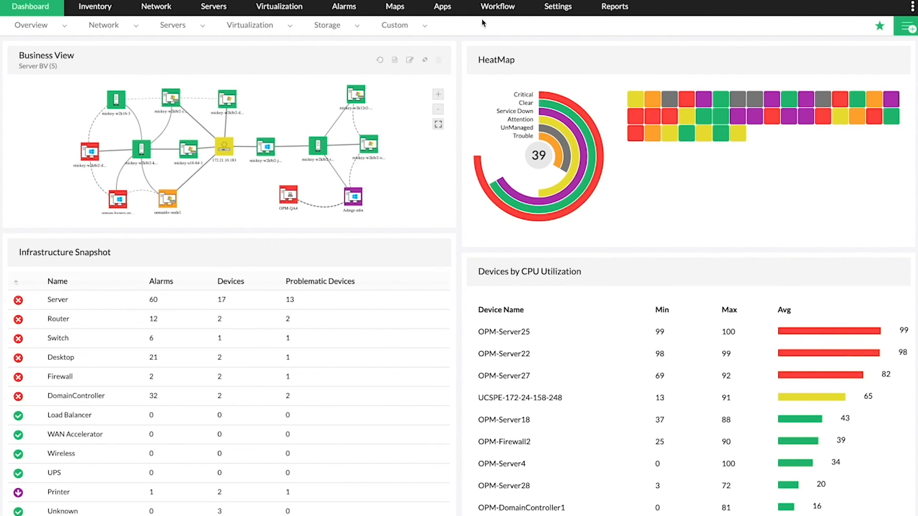
Start a new, empty workflow named Untitled One from the workflow list
click(497, 6)
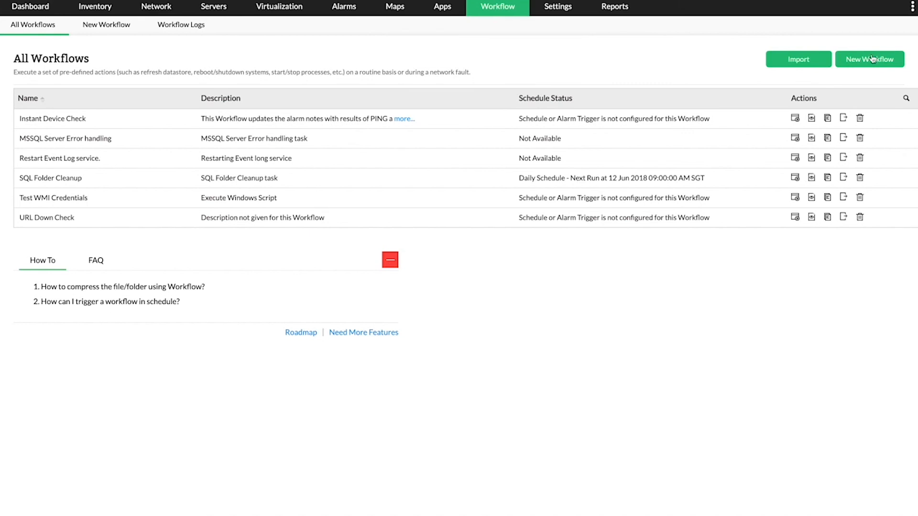
click(869, 59)
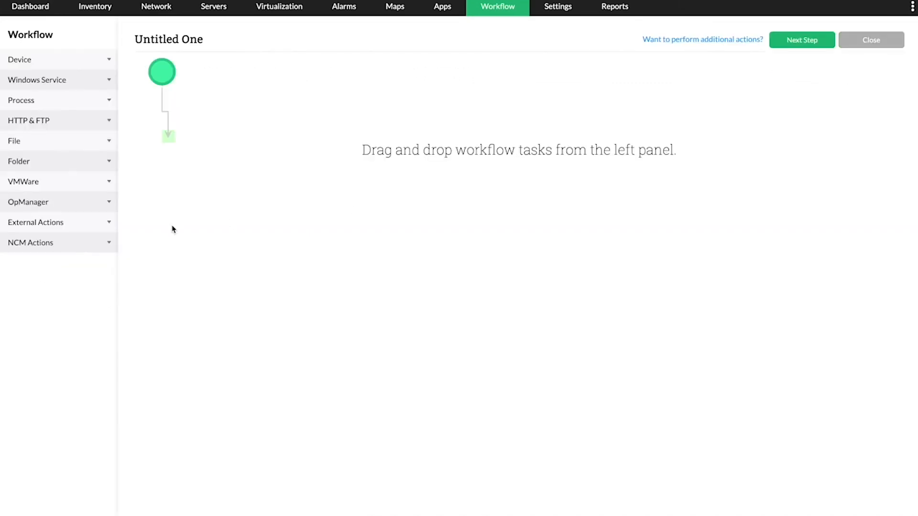
Place an NCM Actions Backup task with Destination Device ${DeviceName} as the workflow's first step
click(31, 242)
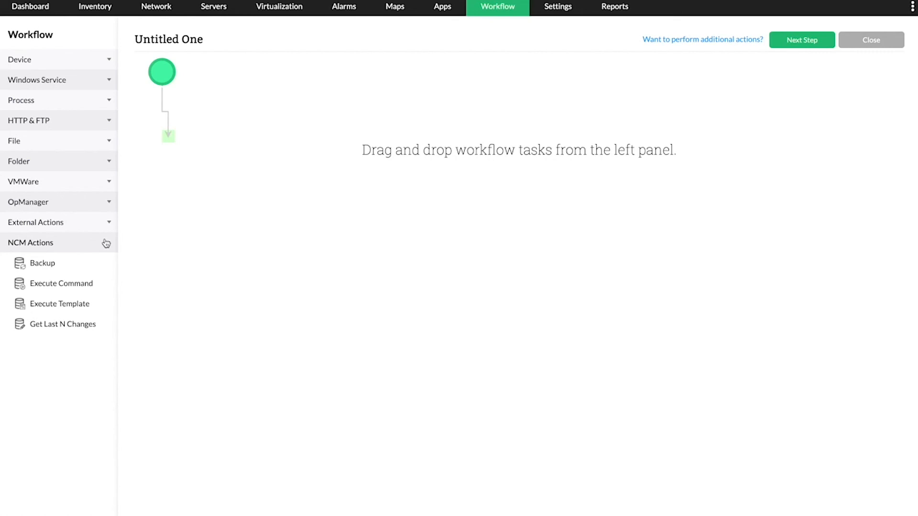
drag(41, 263, 223, 137)
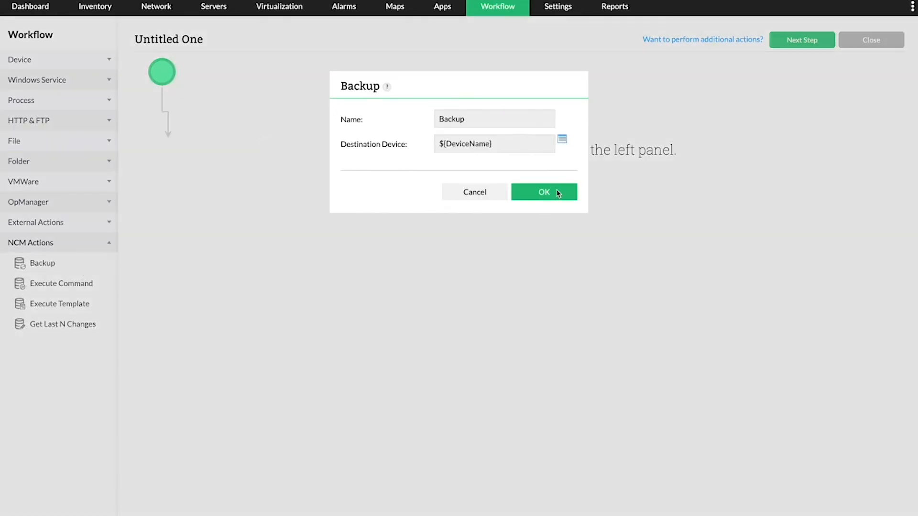
click(543, 191)
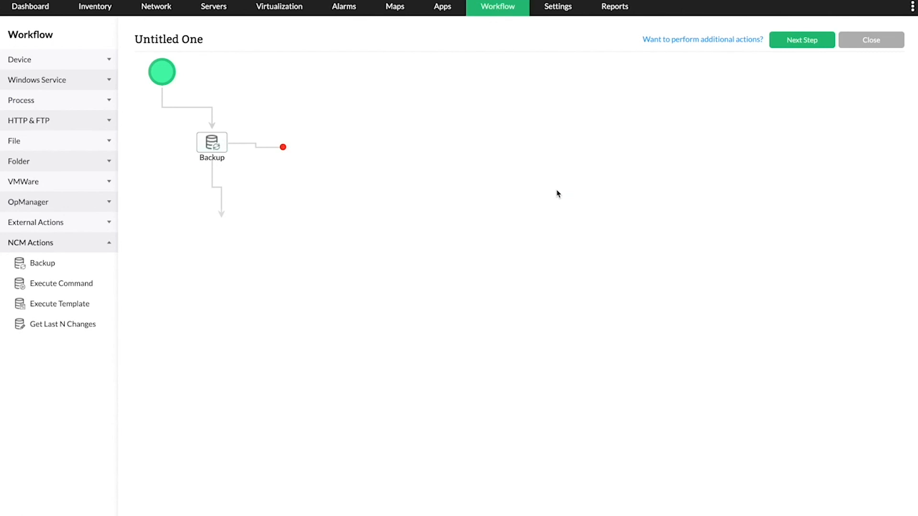